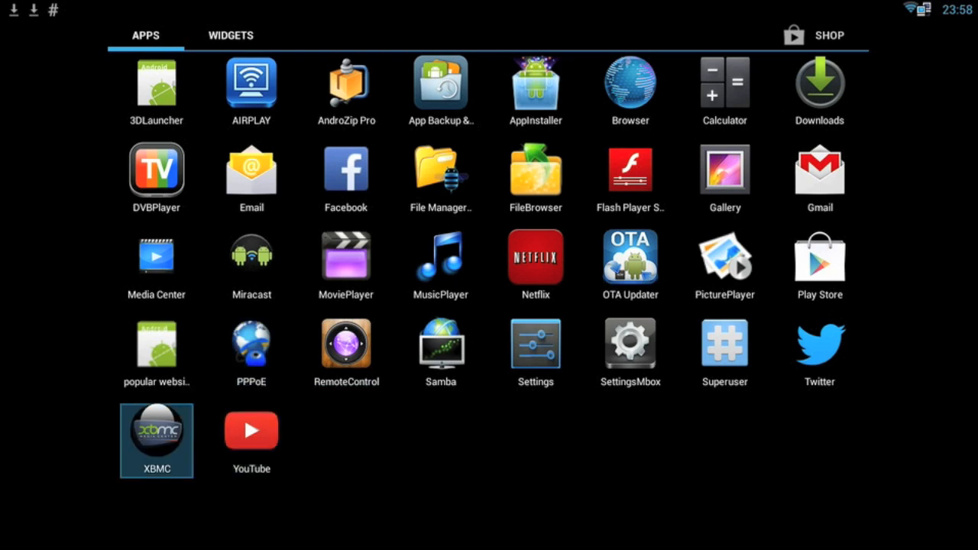
- Launch Settings from the app drawer, landing on the Wi-Fi networks page
{"action": "left_click", "coordinate": [346, 344]}
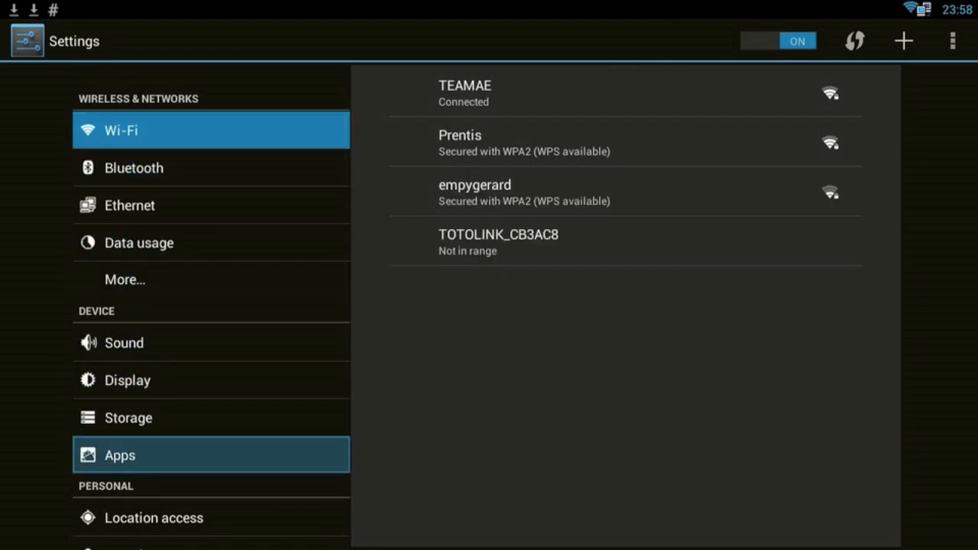
- In Apps > XBMC, clear the app's stored data (confirmed) and its cache
{"action": "left_click", "coordinate": [119, 455]}
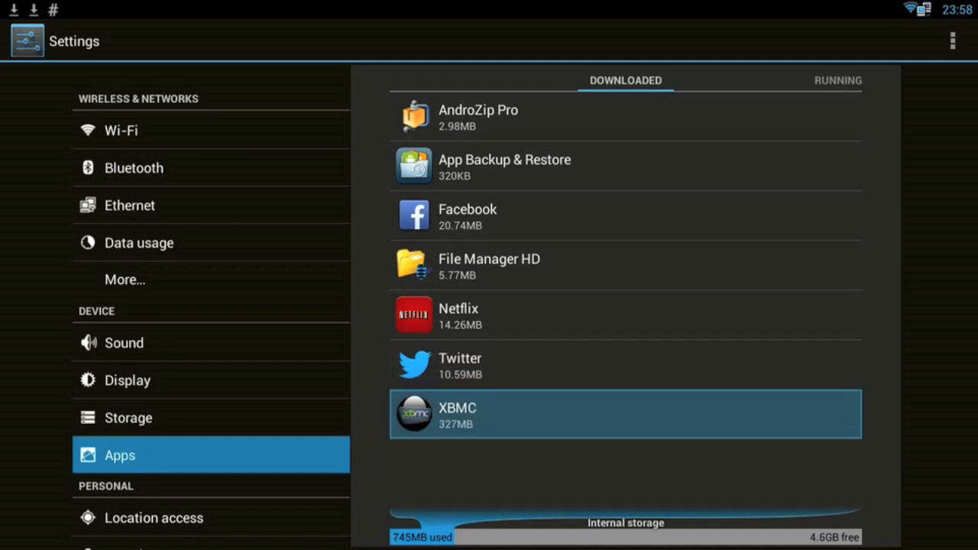
{"action": "left_click", "coordinate": [625, 415]}
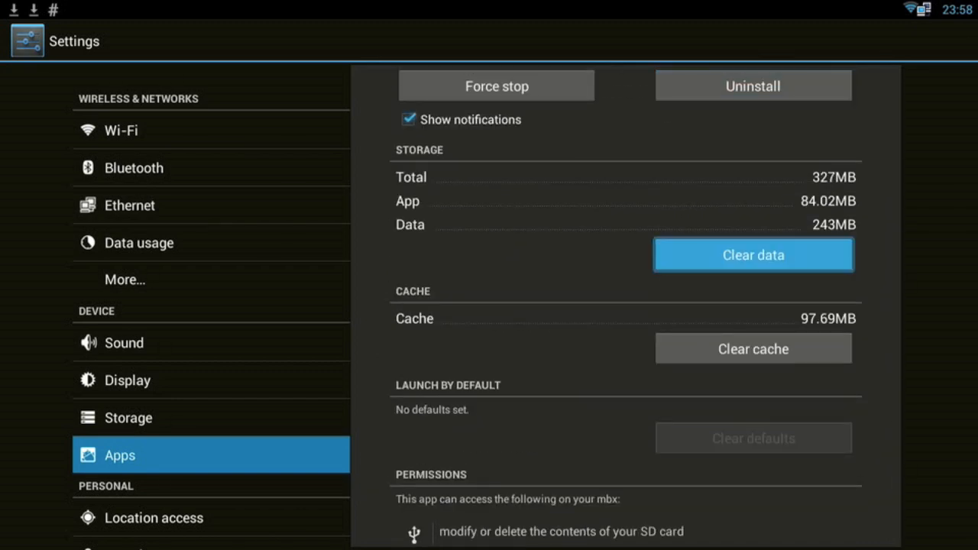
{"action": "left_click", "coordinate": [751, 253]}
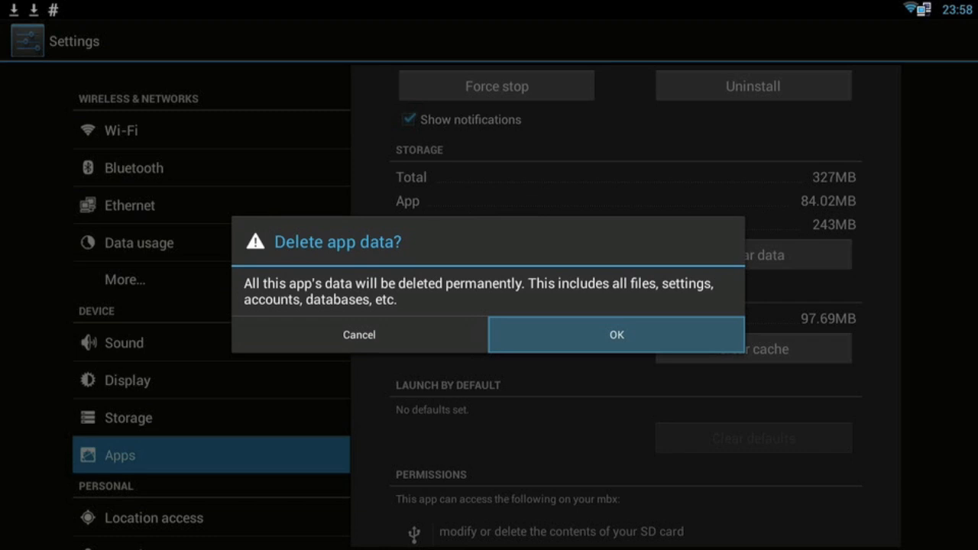
{"action": "left_click", "coordinate": [615, 335]}
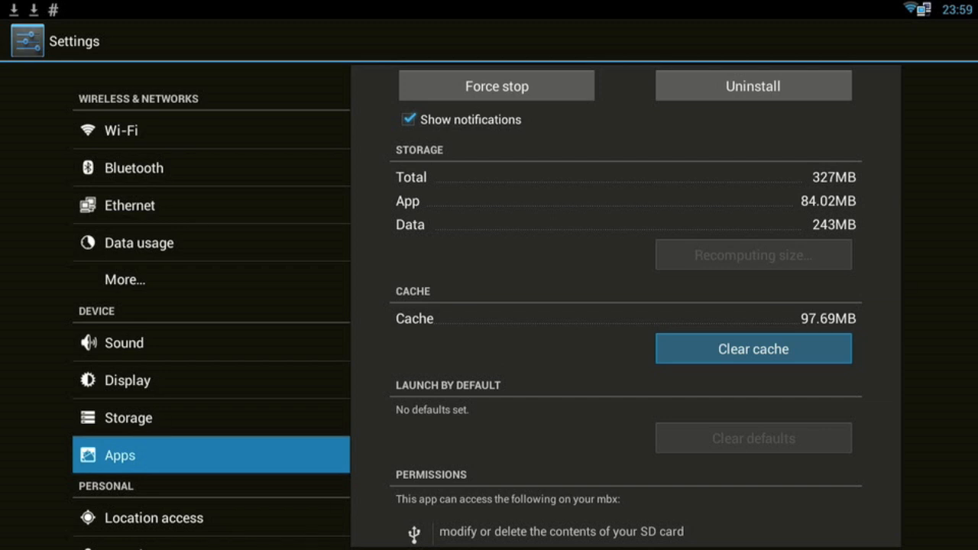
{"action": "left_click", "coordinate": [752, 349]}
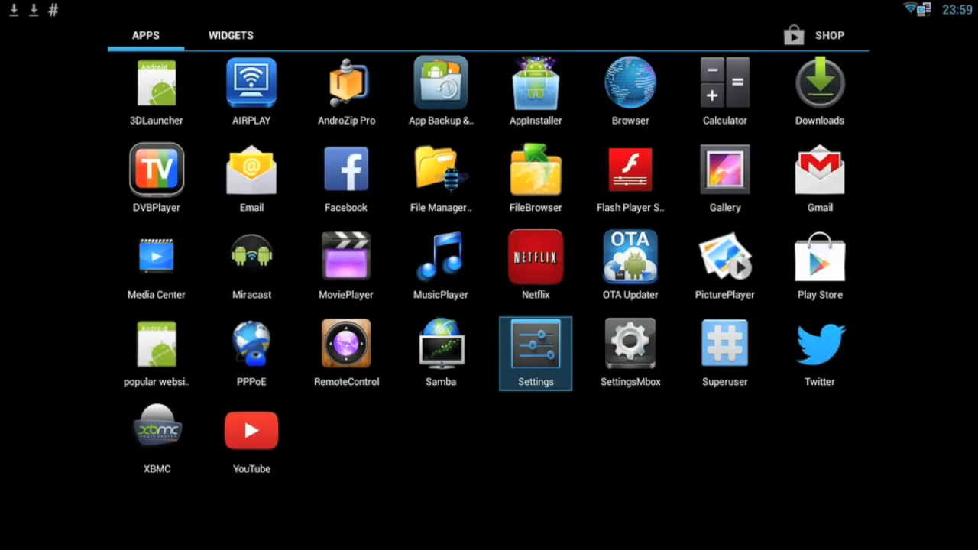
{"action": "mouse_move", "coordinate": [251, 84]}
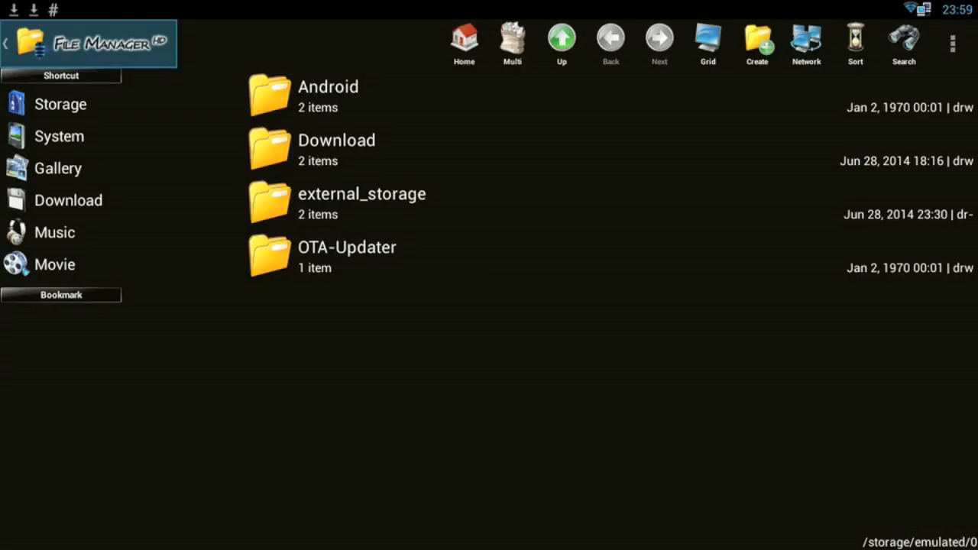
- Browse external_storage > sda1 and copy the org.xbmc.xbmc folder
{"action": "left_click", "coordinate": [362, 203]}
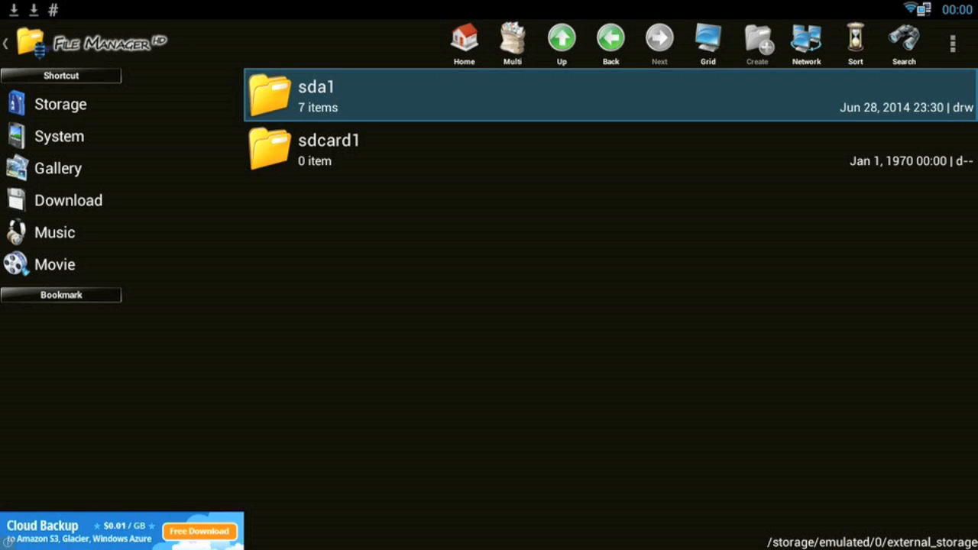
{"action": "double_click", "coordinate": [316, 95]}
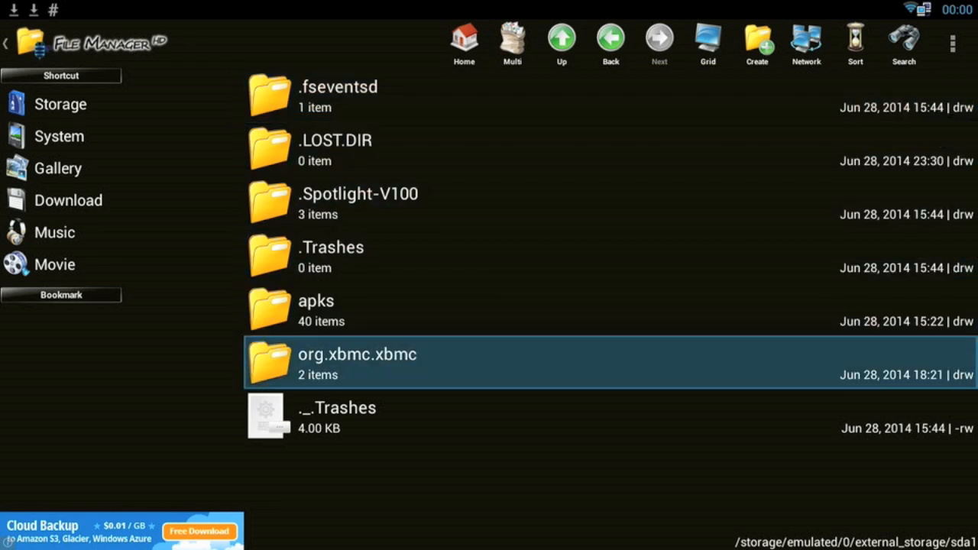
{"action": "left_click", "coordinate": [344, 309]}
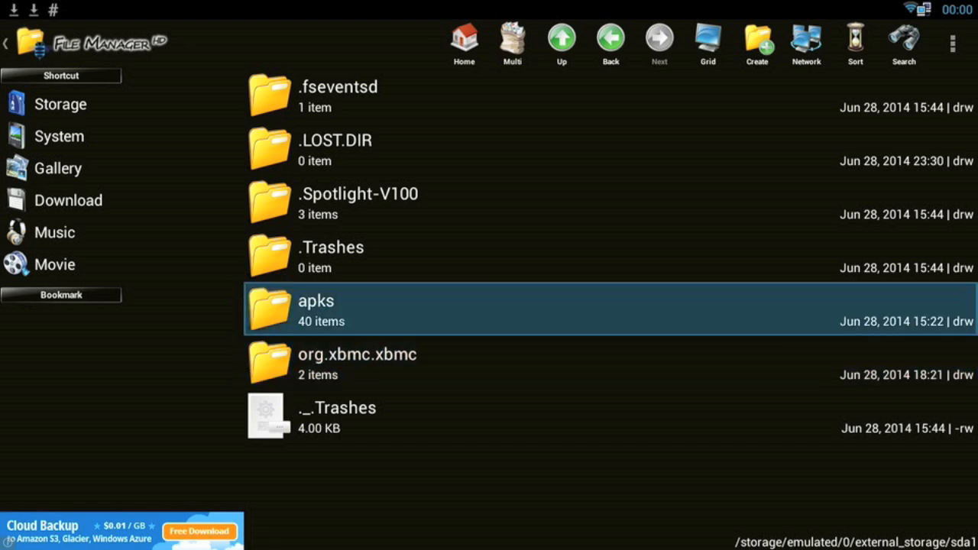
{"action": "left_click", "coordinate": [356, 364]}
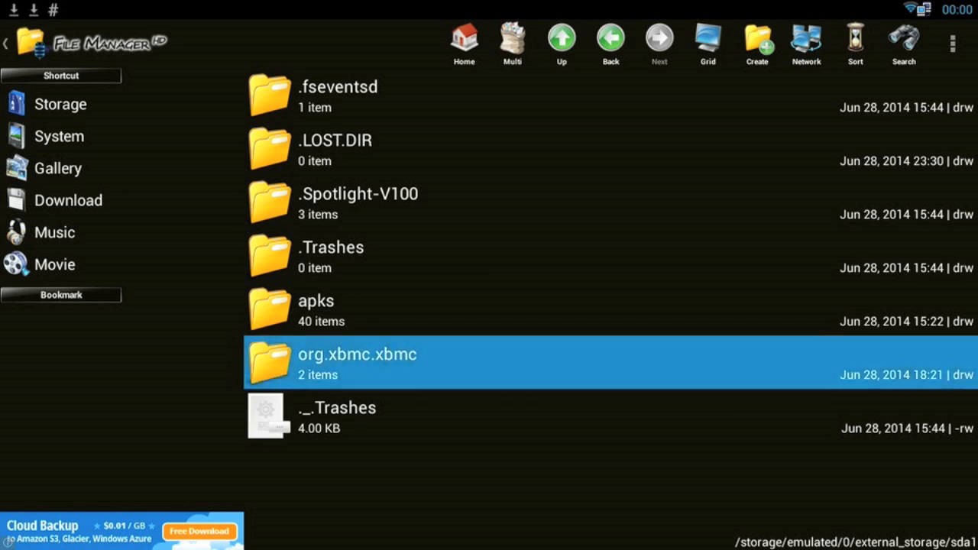
{"action": "left_click", "coordinate": [355, 364]}
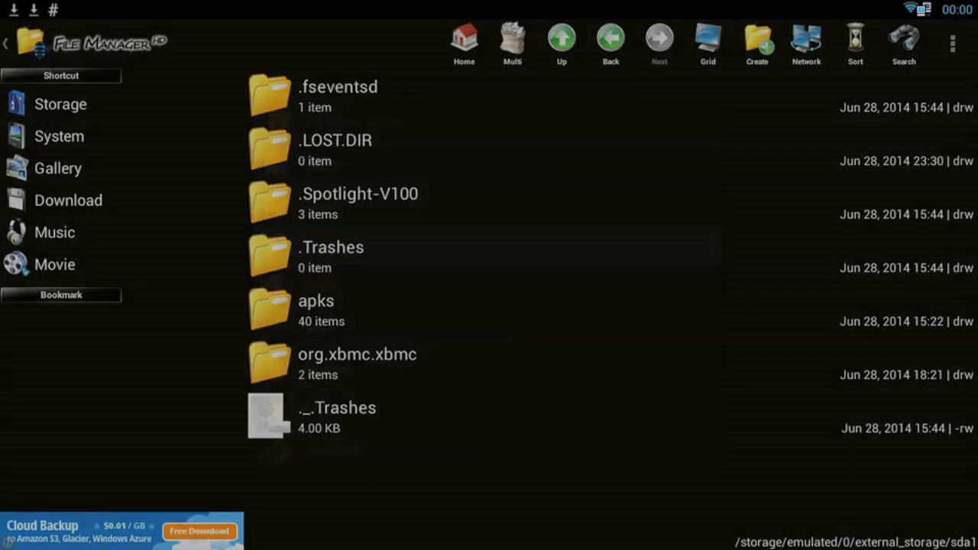
{"action": "left_click", "coordinate": [358, 363]}
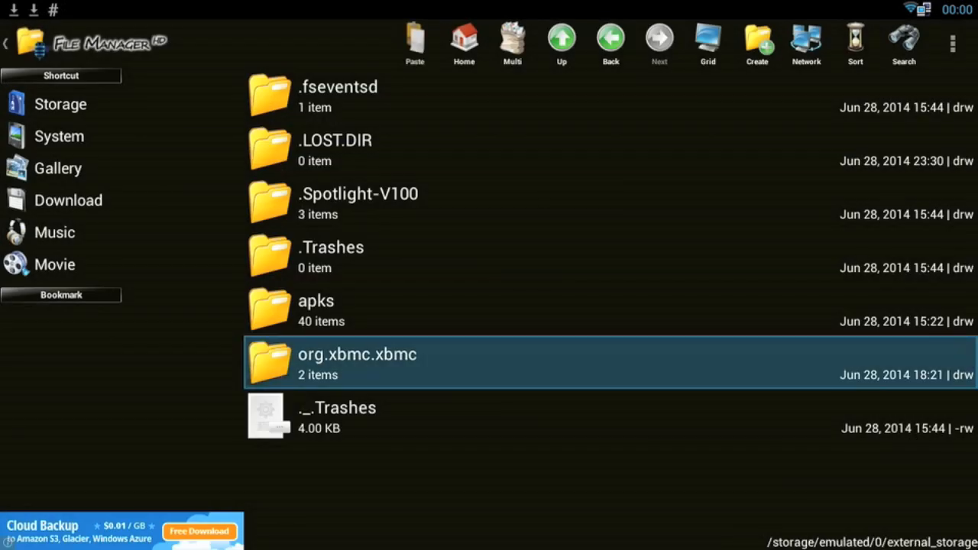
- Paste org.xbmc.xbmc into /storage/emulated/0/Android/data, now holding 6 items
{"action": "left_click", "coordinate": [560, 40]}
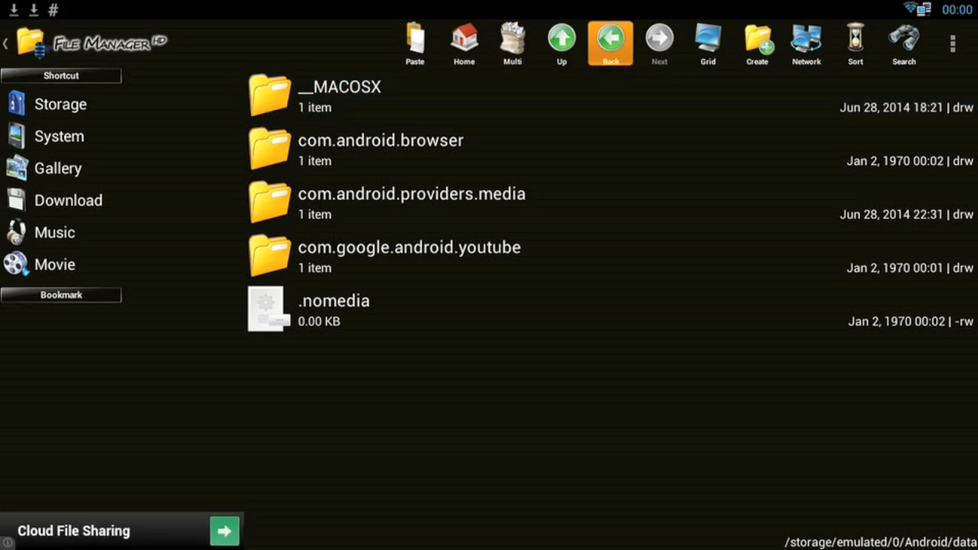
{"action": "left_click", "coordinate": [415, 43]}
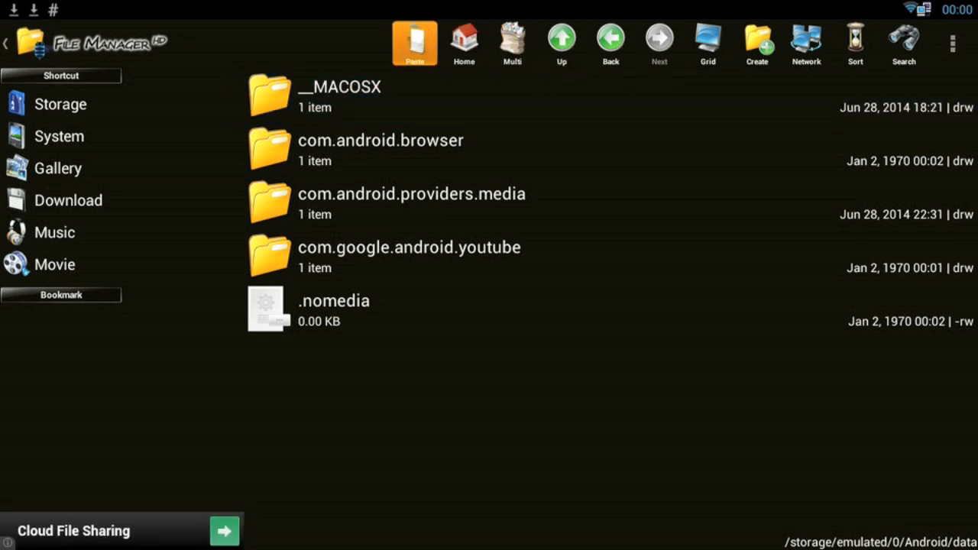
{"action": "left_click", "coordinate": [414, 40]}
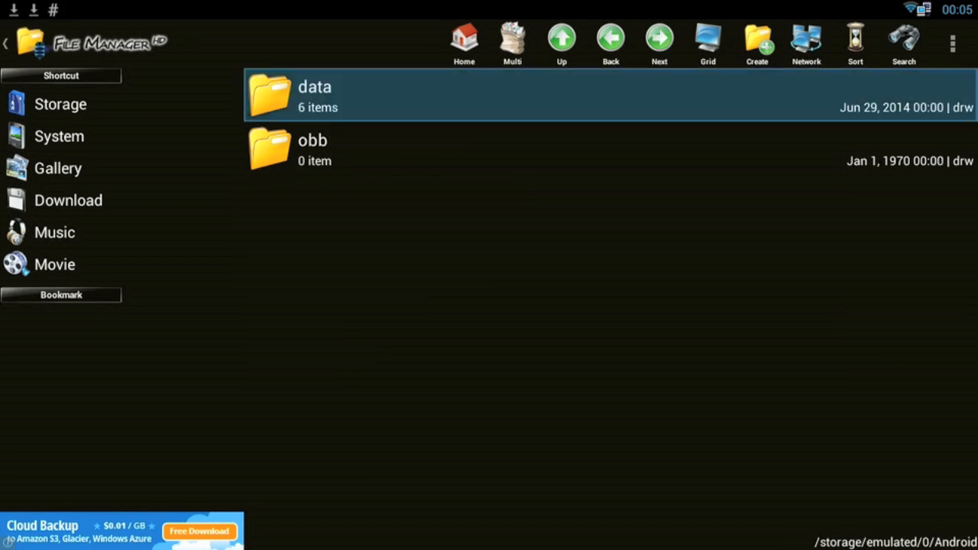
- Launch XBMC, view the 1Channel add-on, then exit XBMC back to the app drawer
{"action": "left_click", "coordinate": [609, 38]}
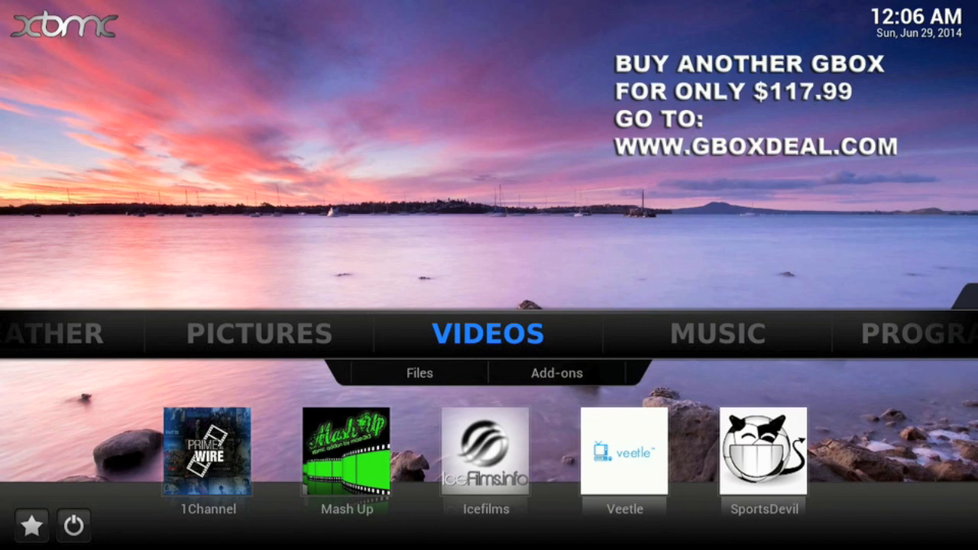
{"action": "left_click", "coordinate": [556, 373]}
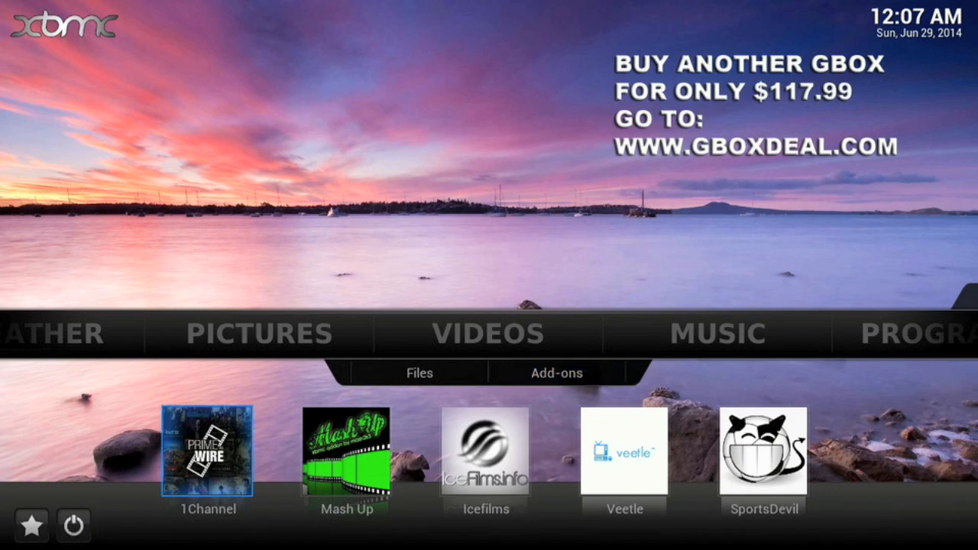
{"action": "left_click", "coordinate": [72, 525]}
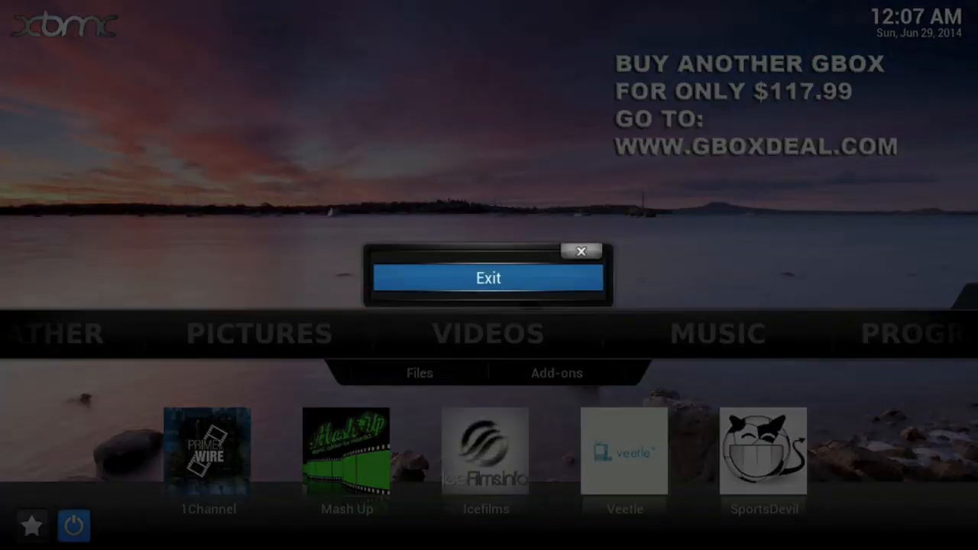
{"action": "left_click", "coordinate": [489, 278]}
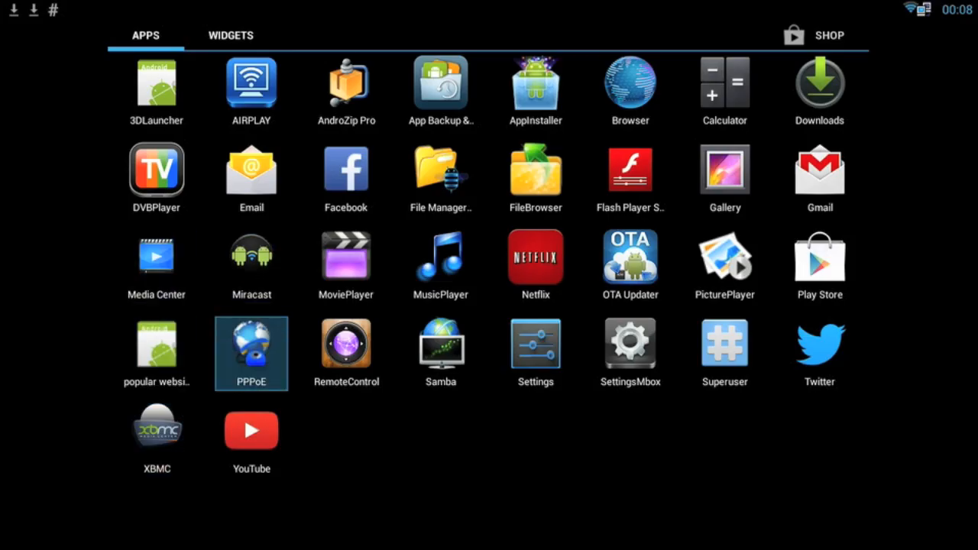
{"action": "mouse_move", "coordinate": [440, 266]}
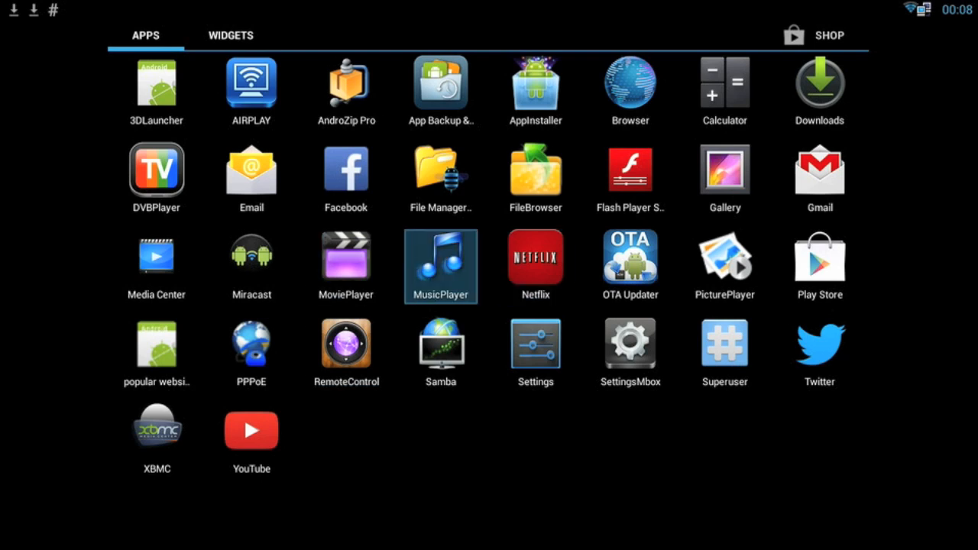
- In File Manager HD, copy the 40-item apks folder from external_storage/sda1
{"action": "left_click", "coordinate": [440, 171]}
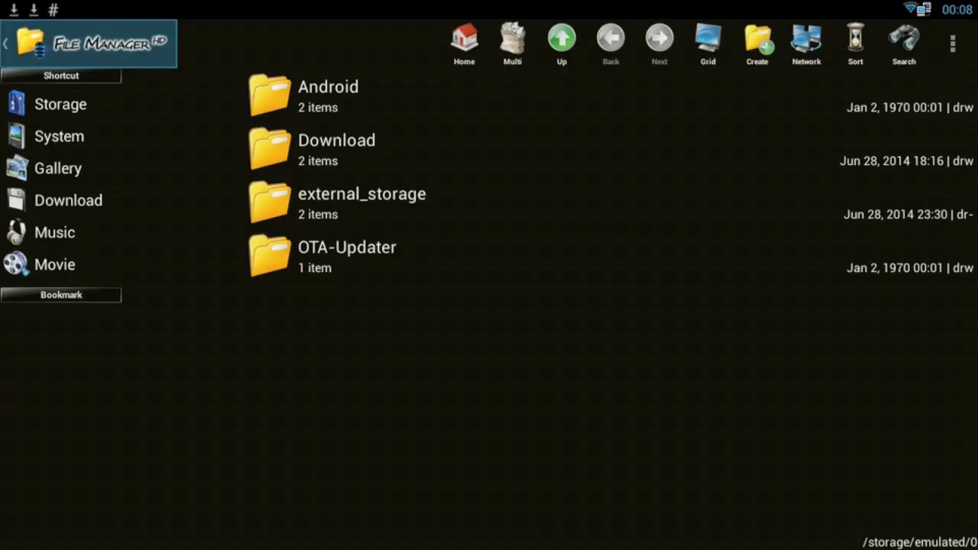
{"action": "double_click", "coordinate": [360, 201]}
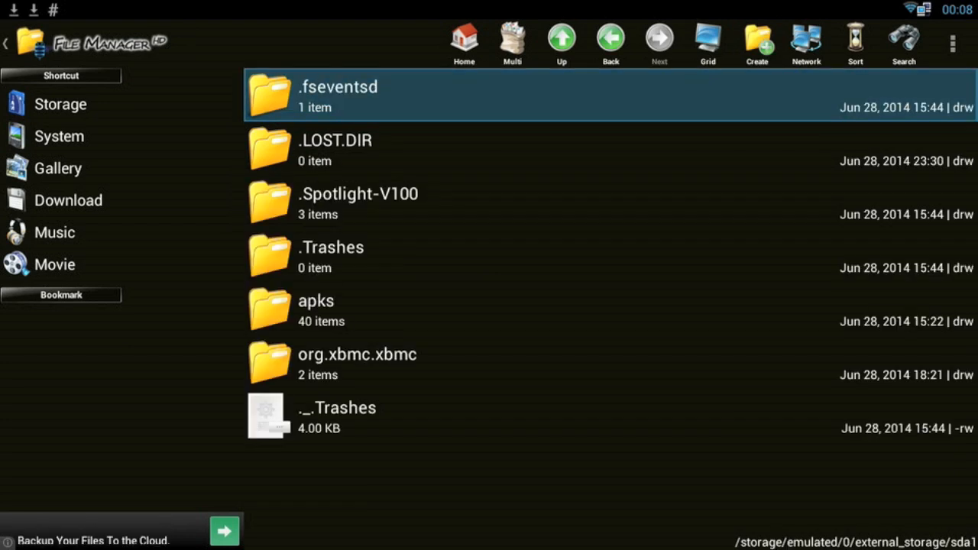
{"action": "left_click", "coordinate": [357, 355]}
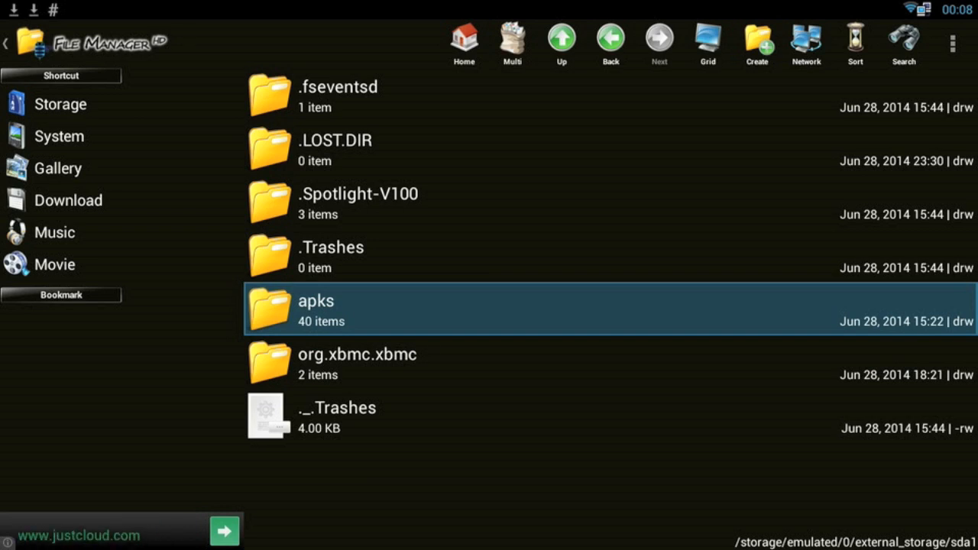
{"action": "left_click", "coordinate": [315, 309]}
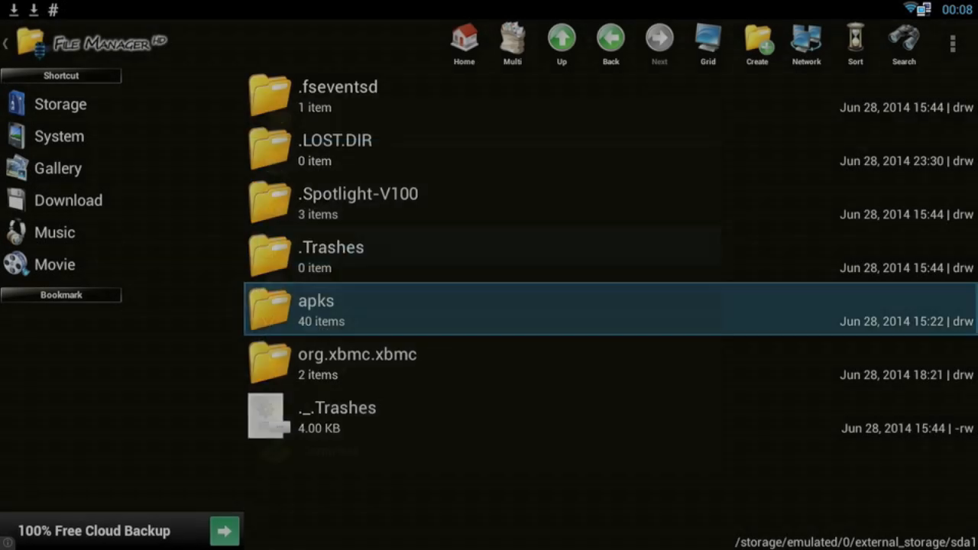
{"action": "left_click", "coordinate": [561, 38]}
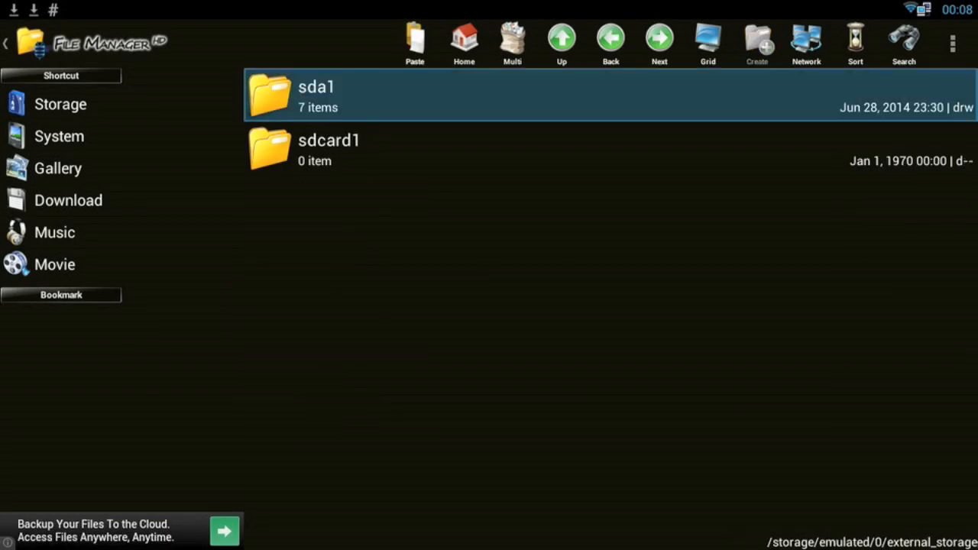
- Paste the apks folder into /storage/emulated/0/Android/data
{"action": "left_click", "coordinate": [560, 38]}
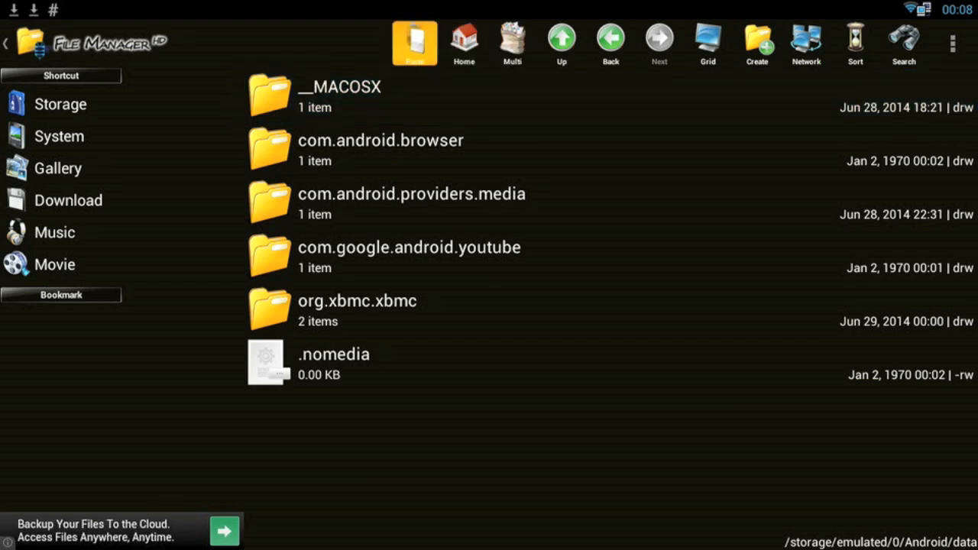
{"action": "left_click", "coordinate": [414, 42]}
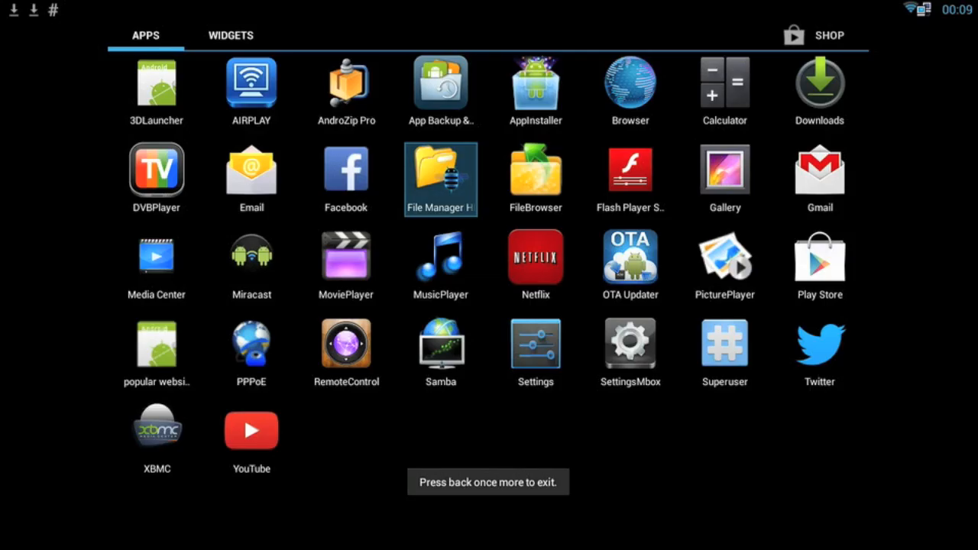
{"action": "mouse_move", "coordinate": [534, 92]}
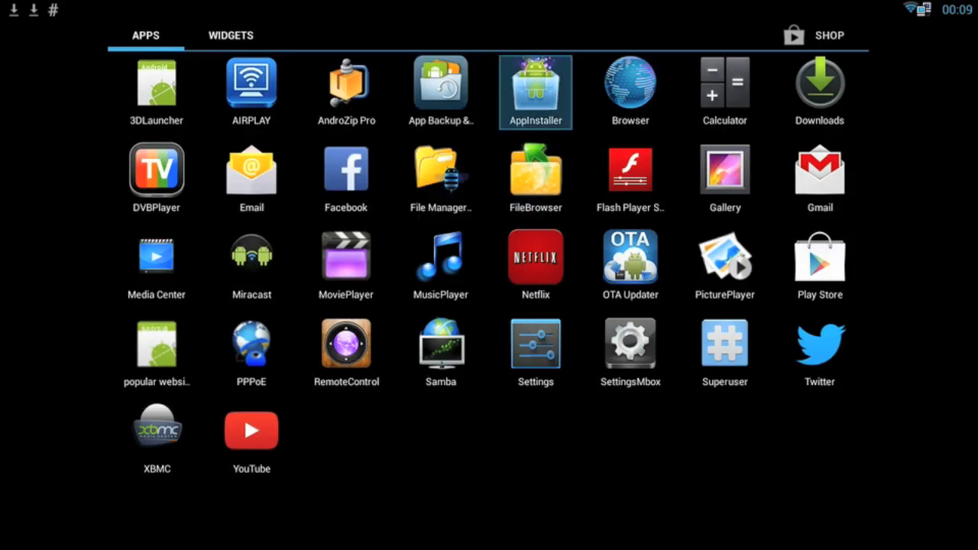
- In AppInstaller, scan Local Disk and browse the listed APKs from Android/data
{"action": "left_click", "coordinate": [535, 84]}
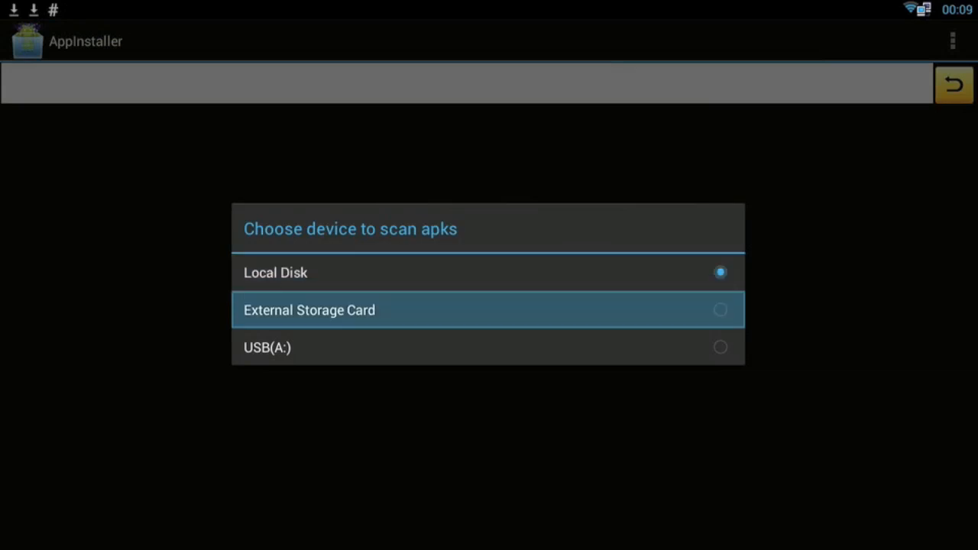
{"action": "left_click", "coordinate": [275, 272]}
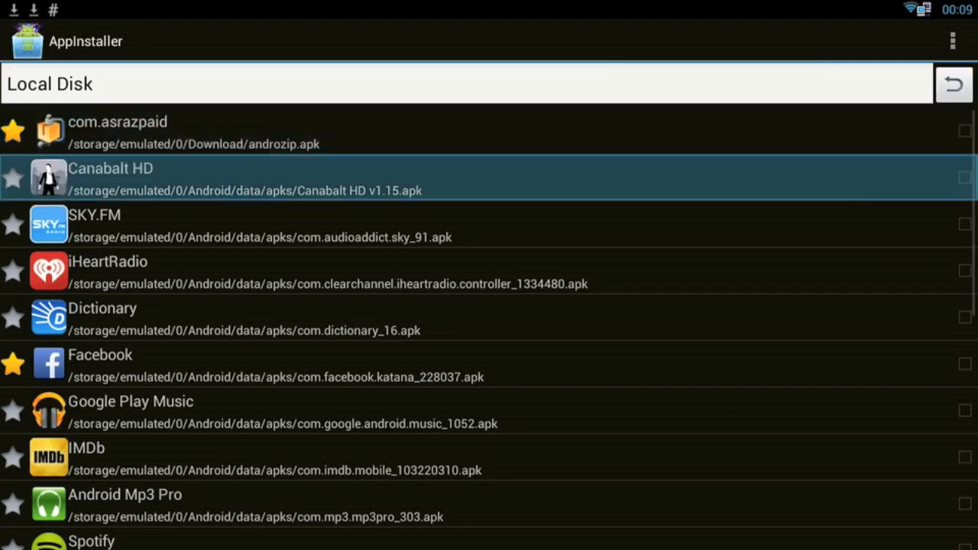
{"action": "left_click", "coordinate": [132, 401]}
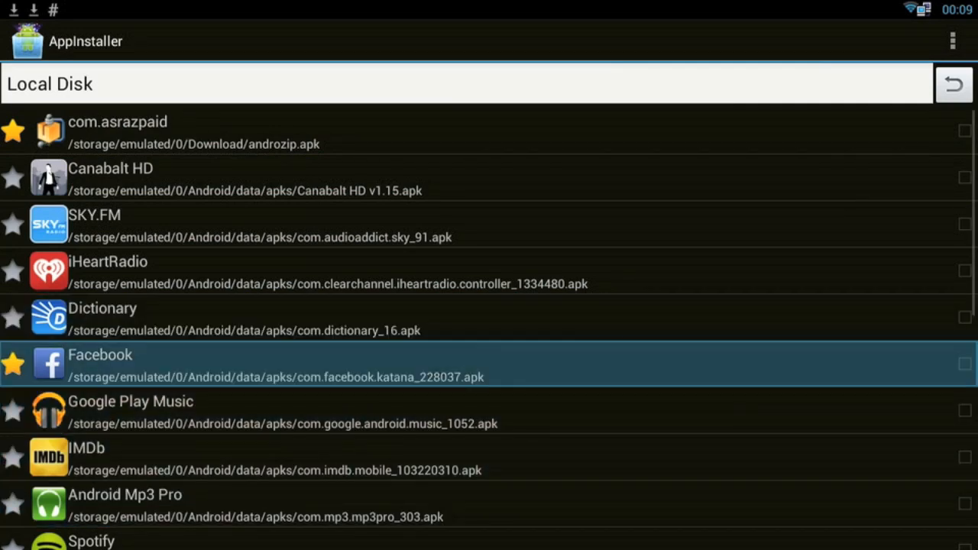
{"action": "scroll", "scroll_direction": "down", "scroll_amount": 3}
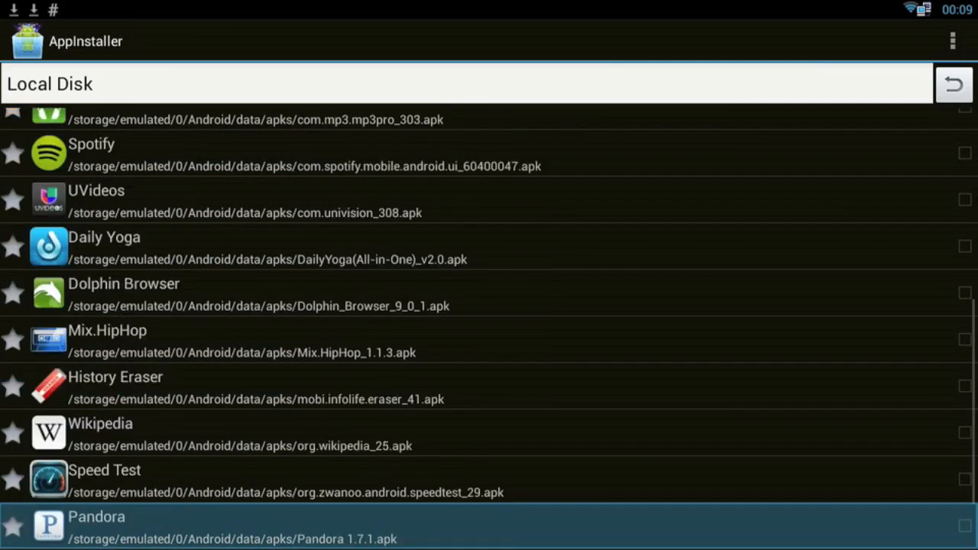
{"action": "scroll", "scroll_direction": "down", "scroll_amount": 3}
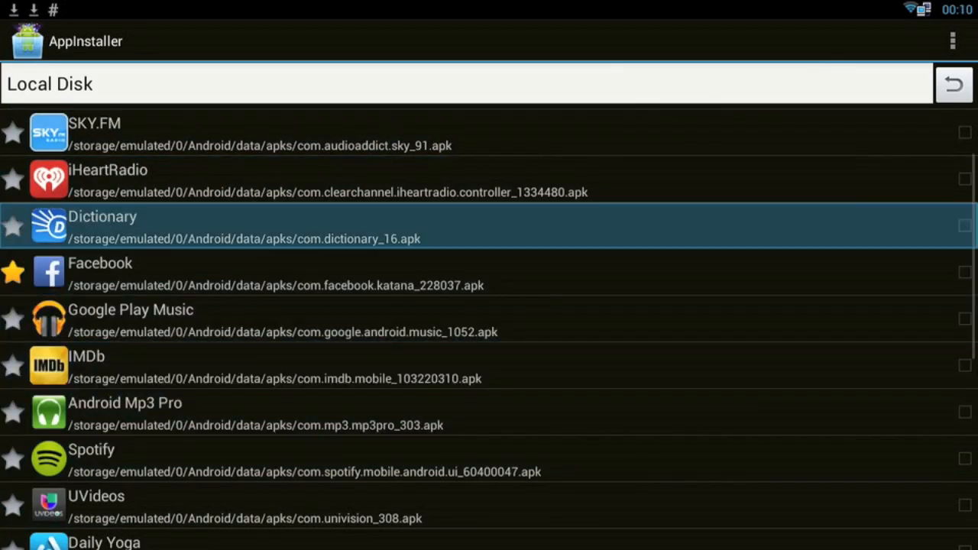
- Leave AppInstaller and return to the Android home screen
{"action": "left_click", "coordinate": [107, 180]}
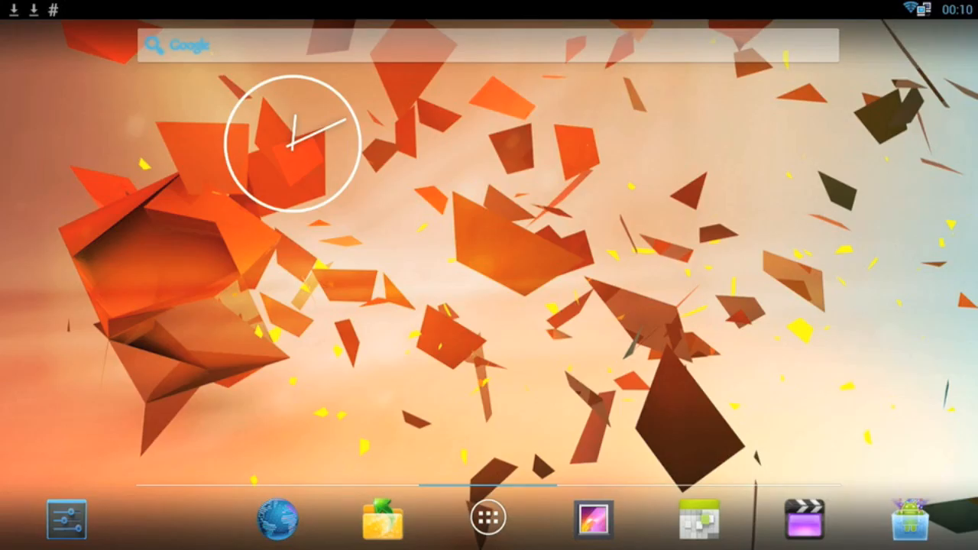
{"action": "left_click", "coordinate": [487, 516]}
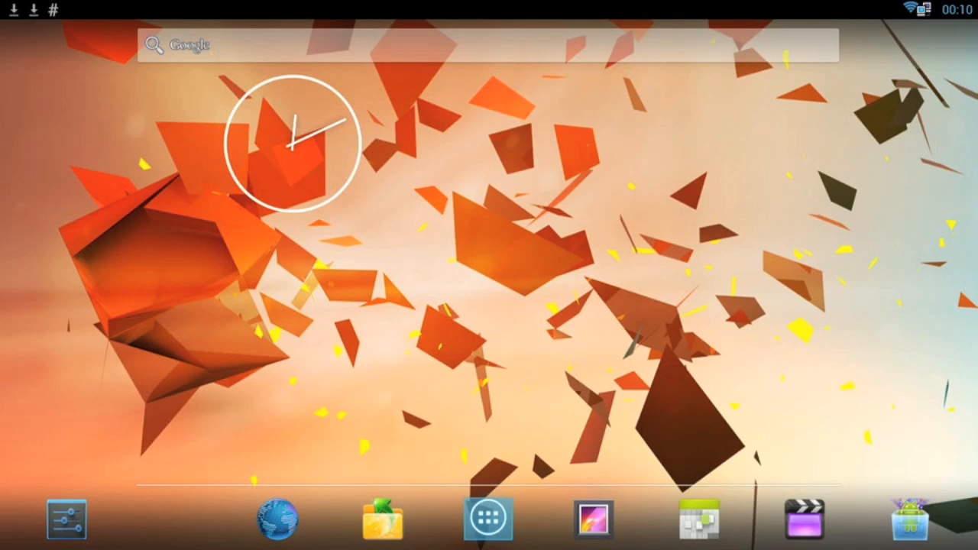